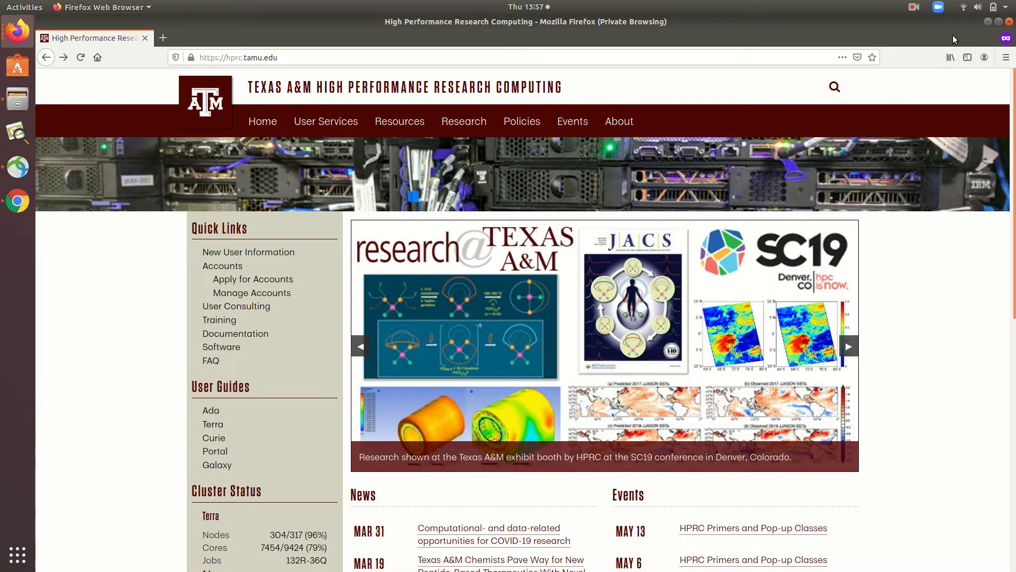
Load portal.hprc.tamu.edu in the Firefox address bar
click(848, 346)
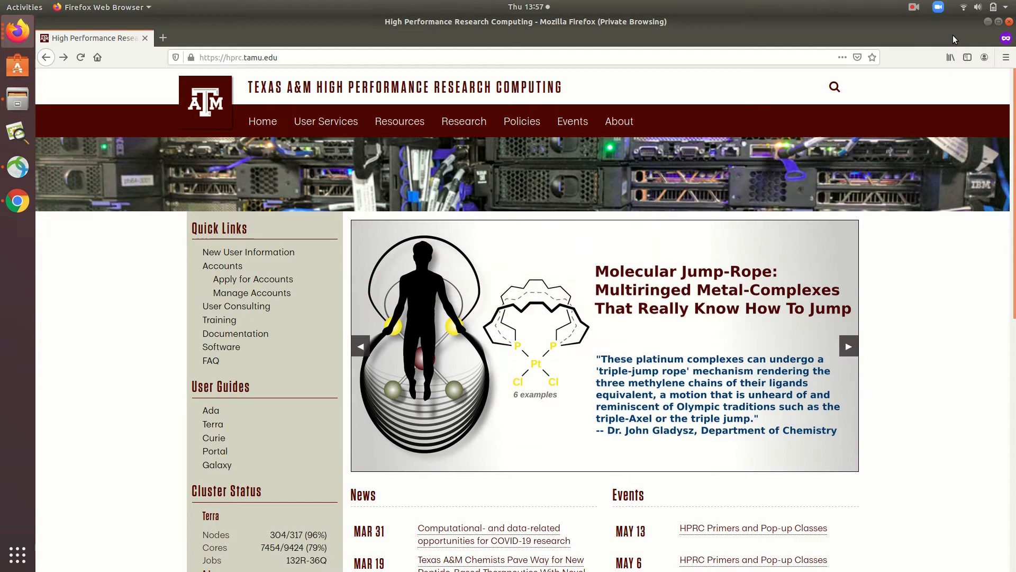
mouse_move(907, 5)
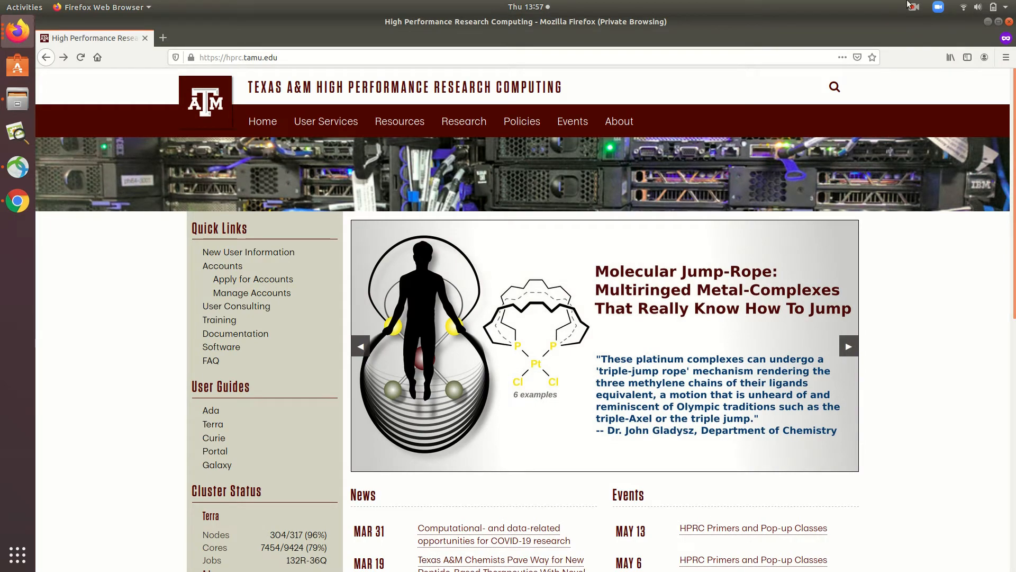
text(portal.)
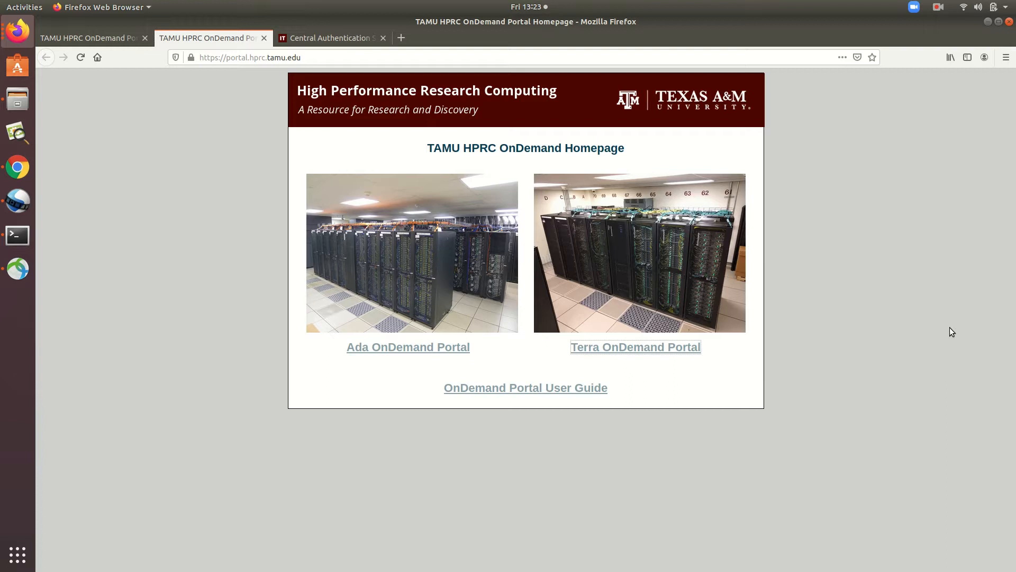
Open the Terra OnDemand Portal link to reach its dashboard
click(635, 347)
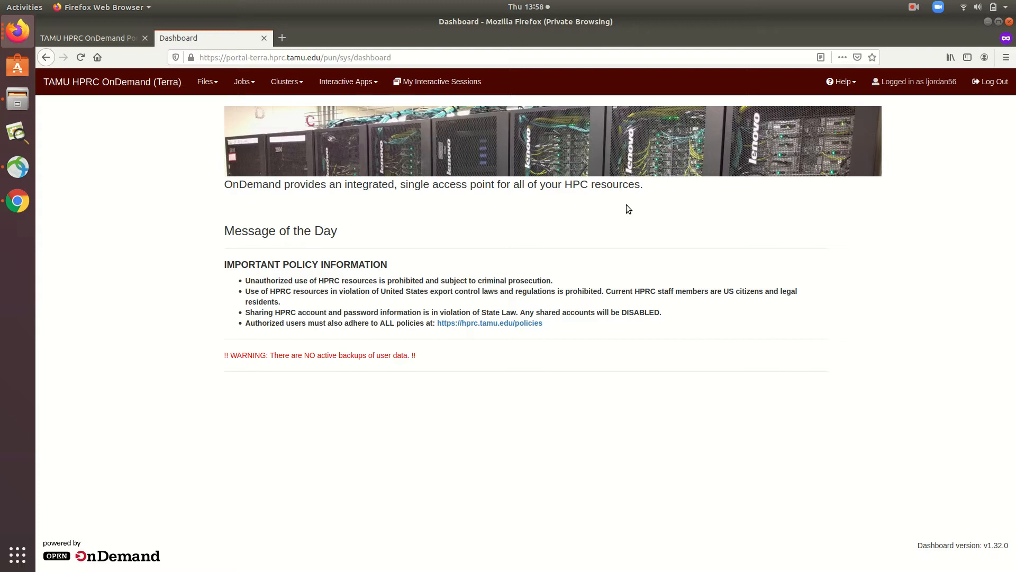
mouse_move(206, 81)
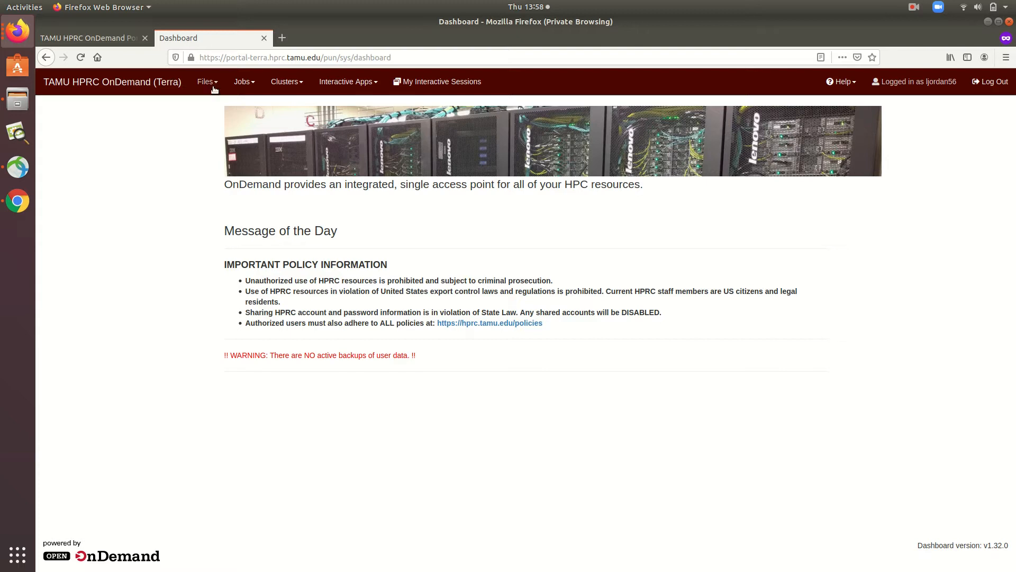
mouse_move(204, 82)
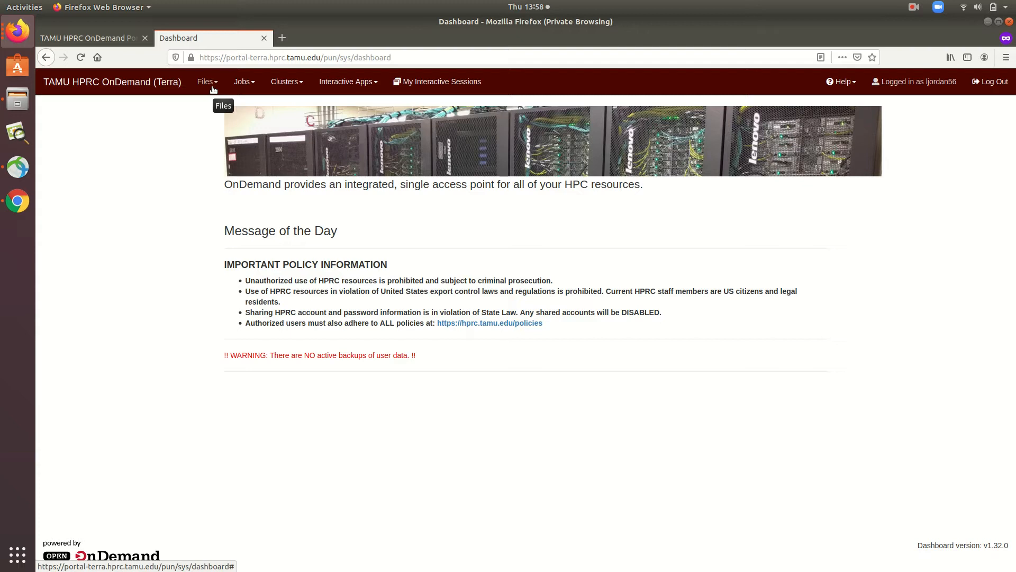
Open the Home Directory from the Files menu in the file explorer
click(206, 81)
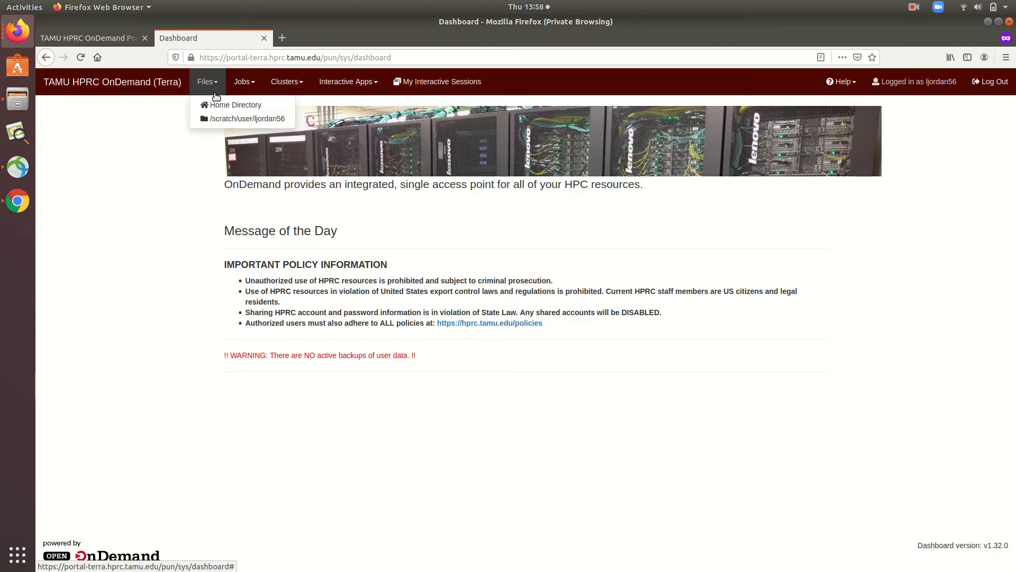
mouse_move(235, 105)
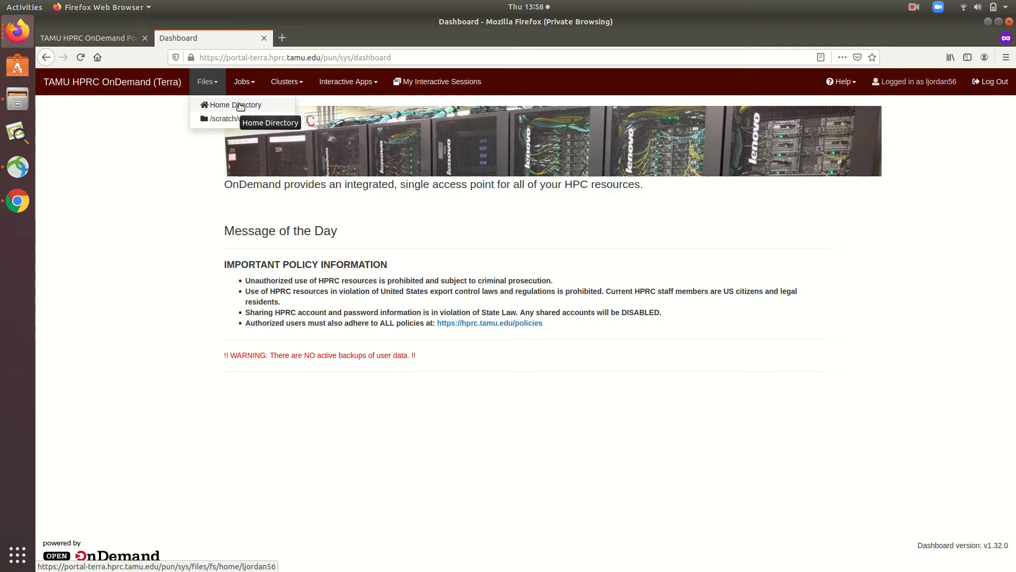
mouse_move(238, 105)
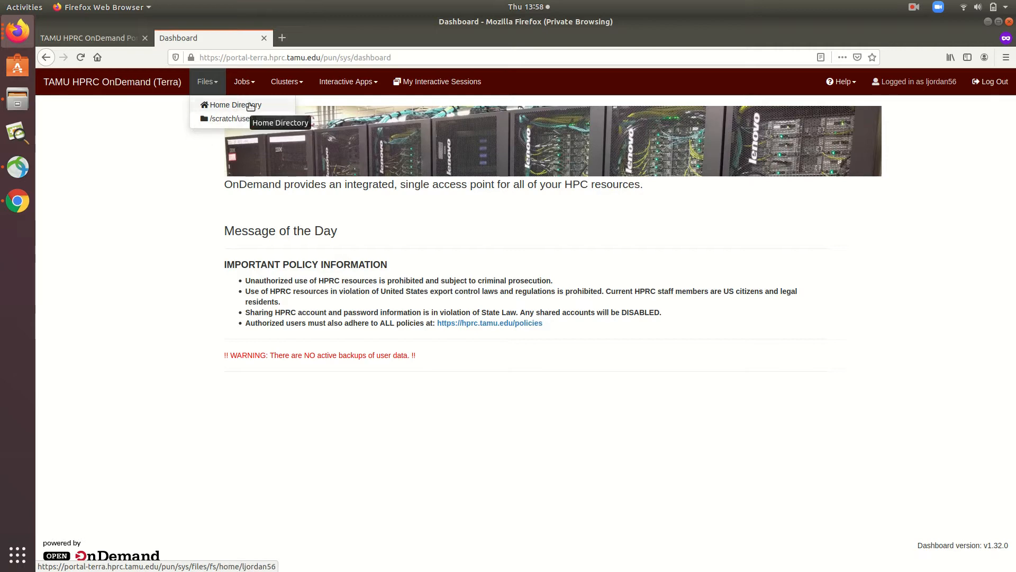
click(282, 38)
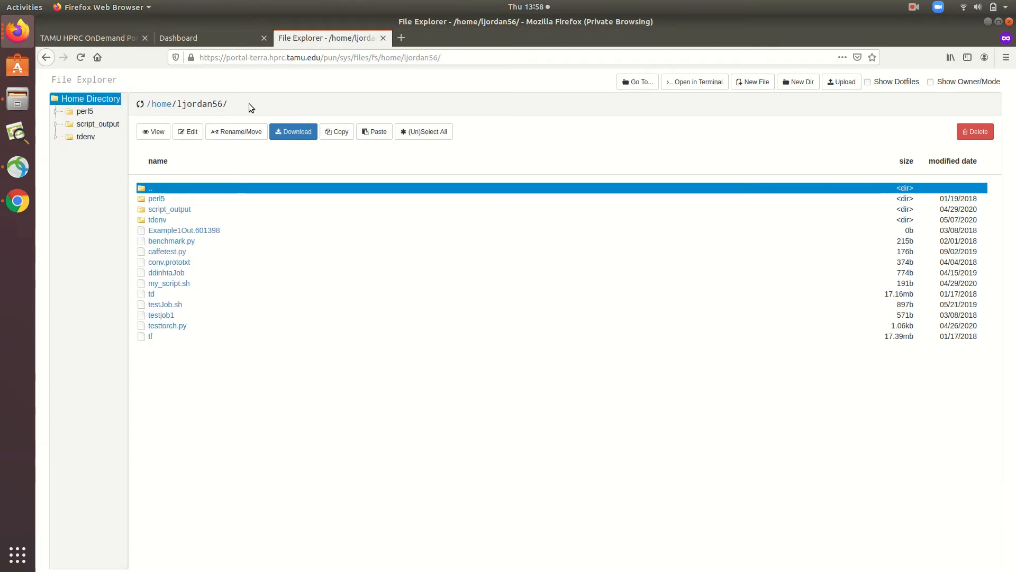
mouse_move(157, 338)
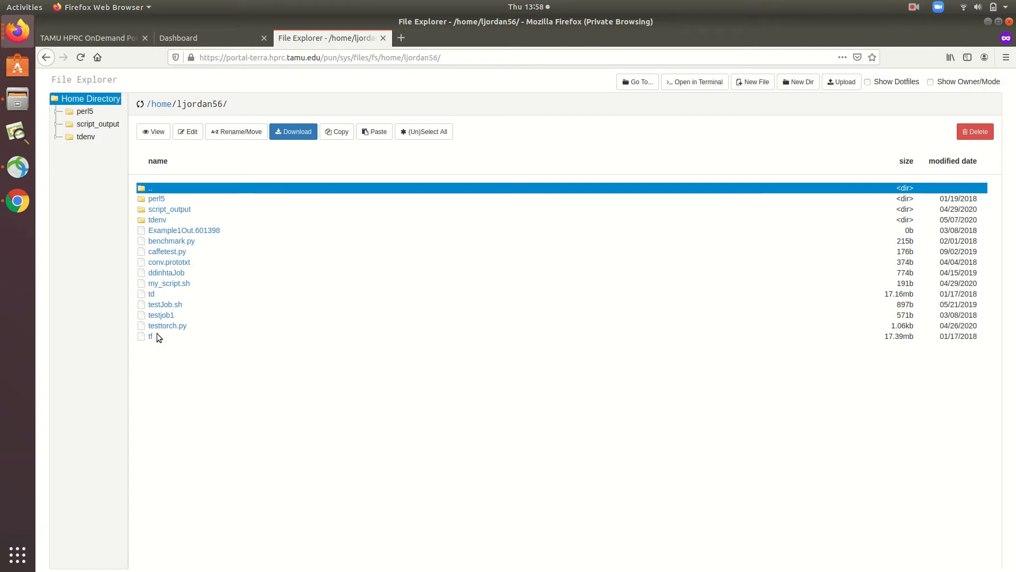
mouse_move(85, 134)
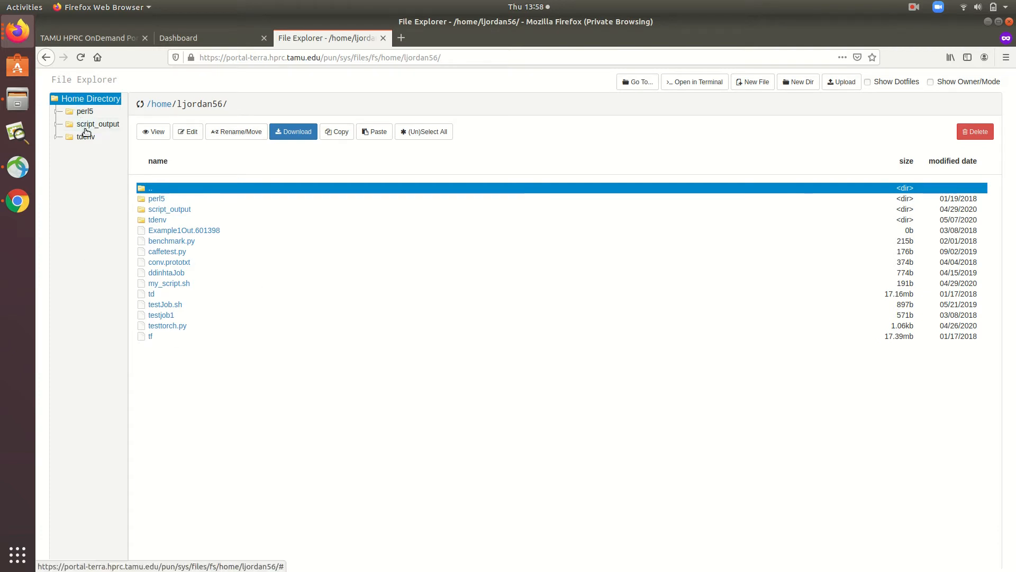
click(97, 124)
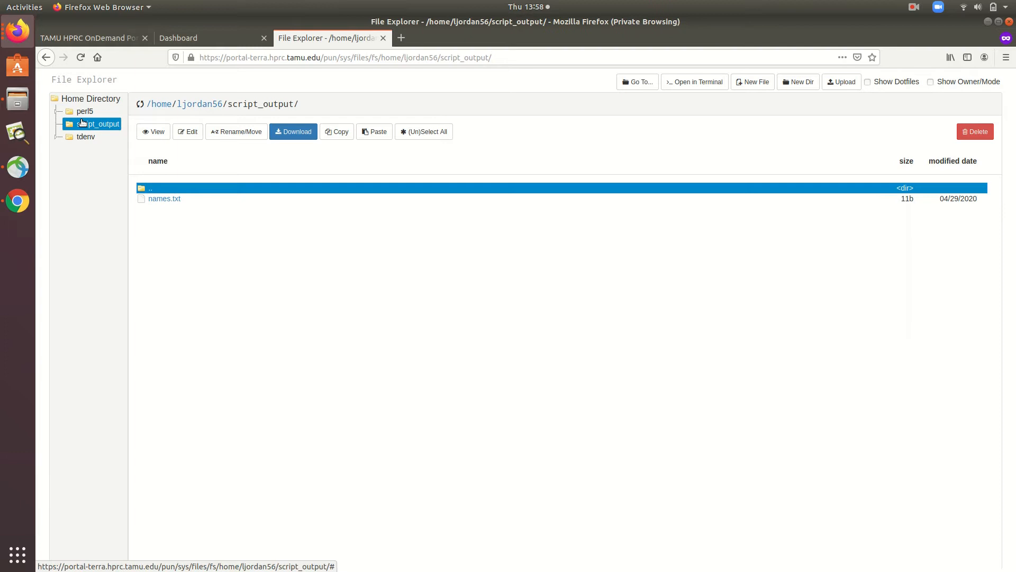
click(90, 98)
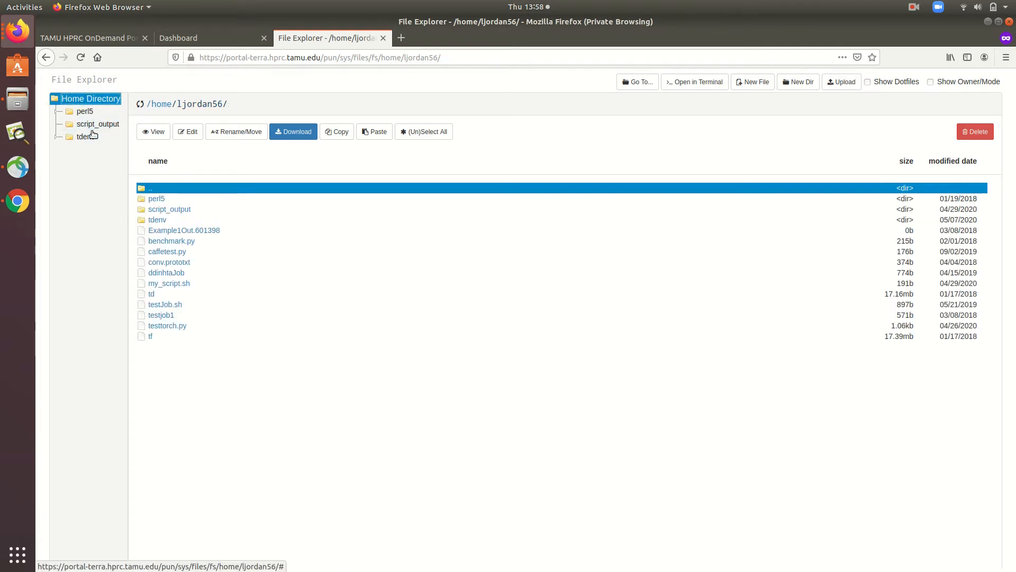
mouse_move(272, 270)
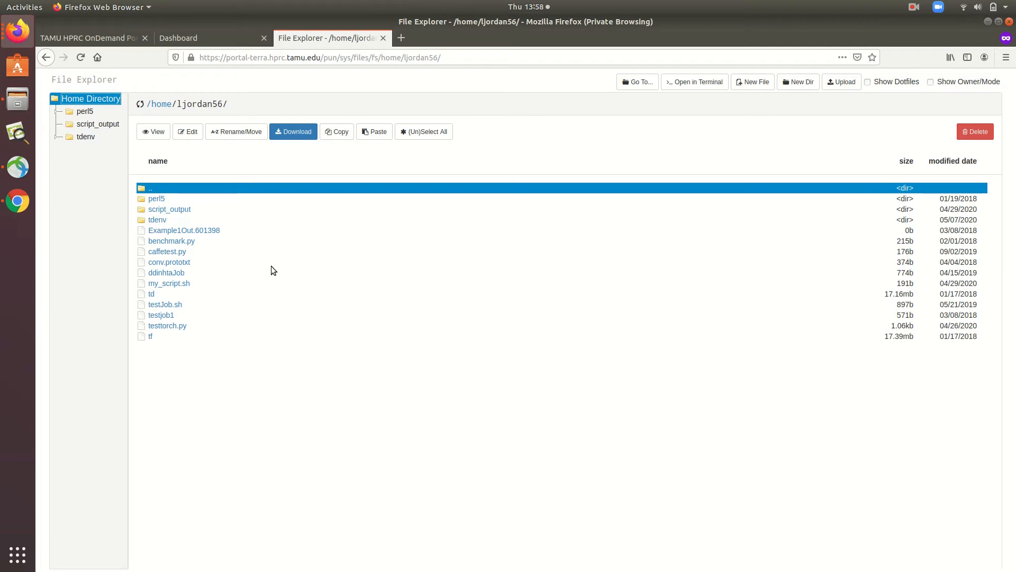
click(168, 284)
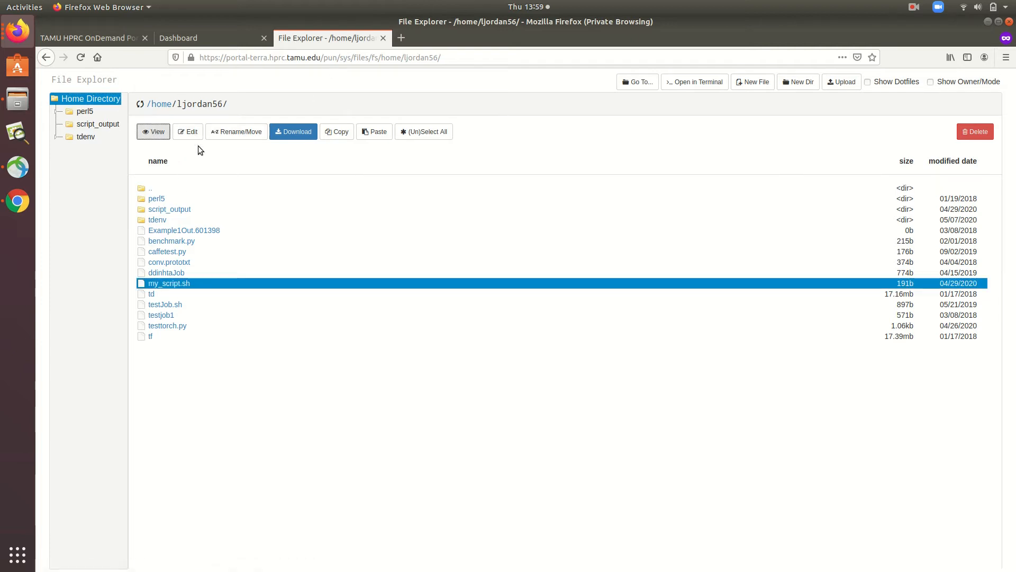
click(152, 131)
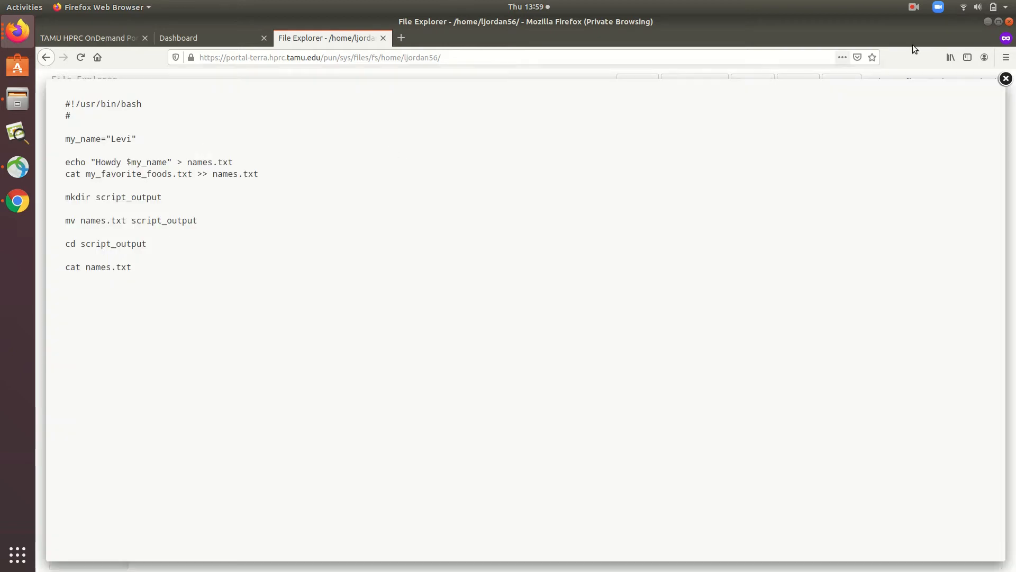
click(1006, 79)
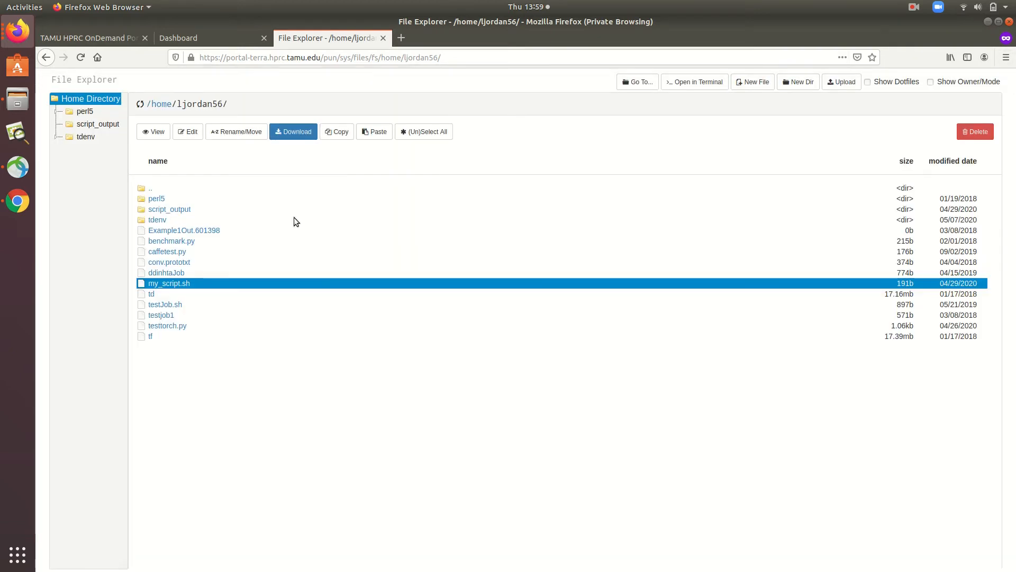
Rename my_script.sh to my_script_new.sh in the home directory
click(236, 131)
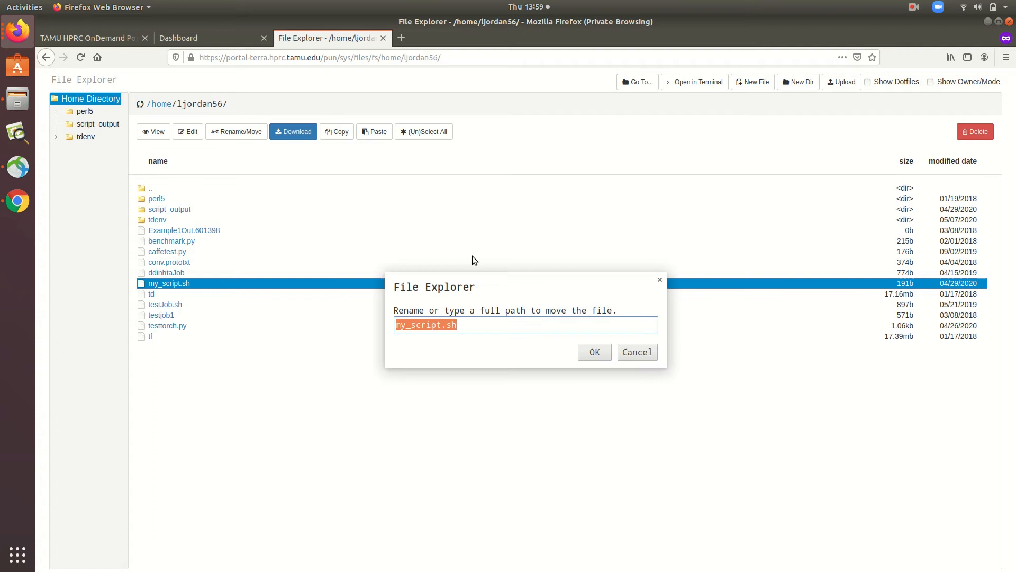
click(419, 325)
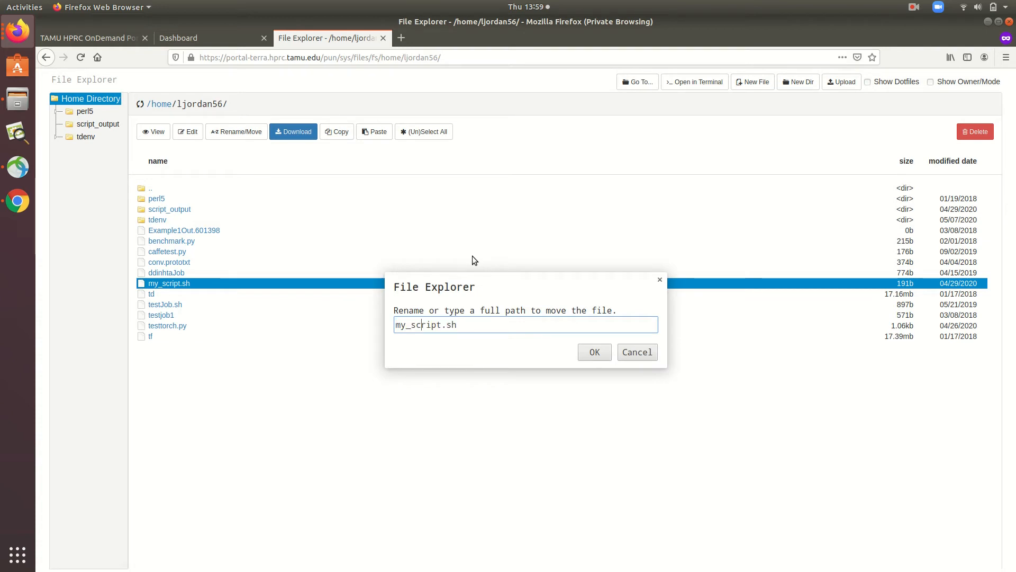
click(636, 352)
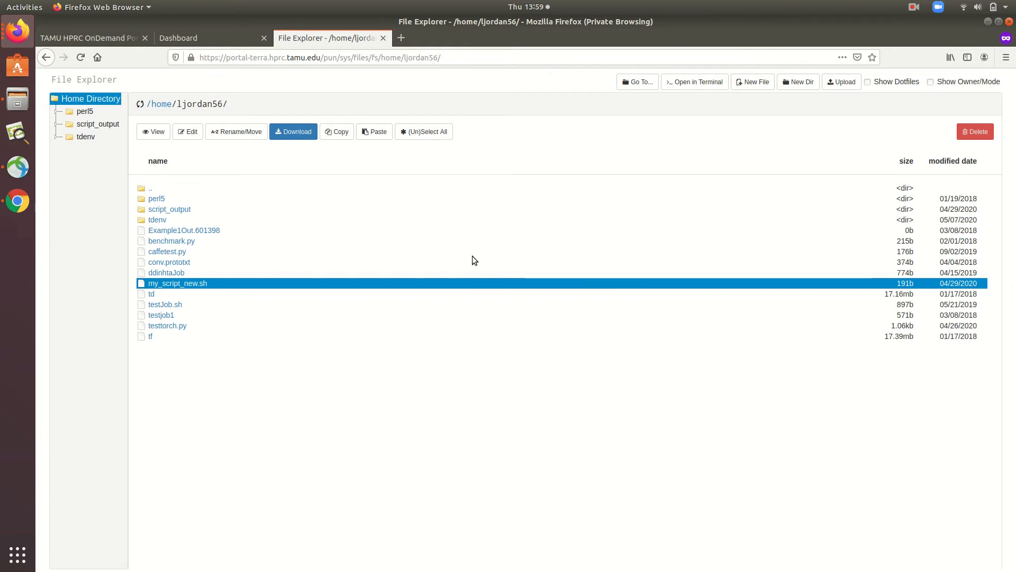
mouse_move(927, 145)
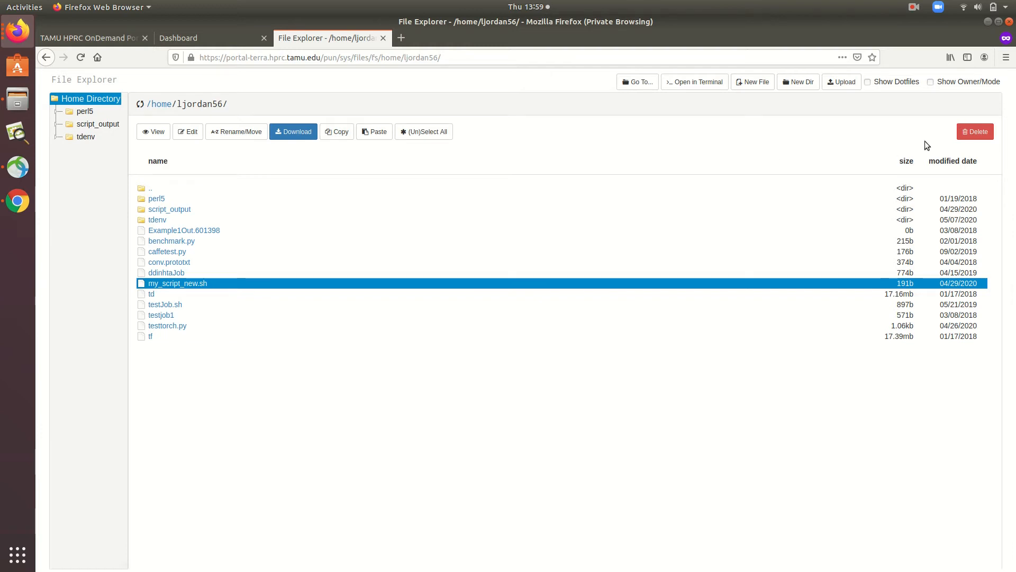
Create an empty new_test_file.sh, then delete it with confirmation
click(752, 81)
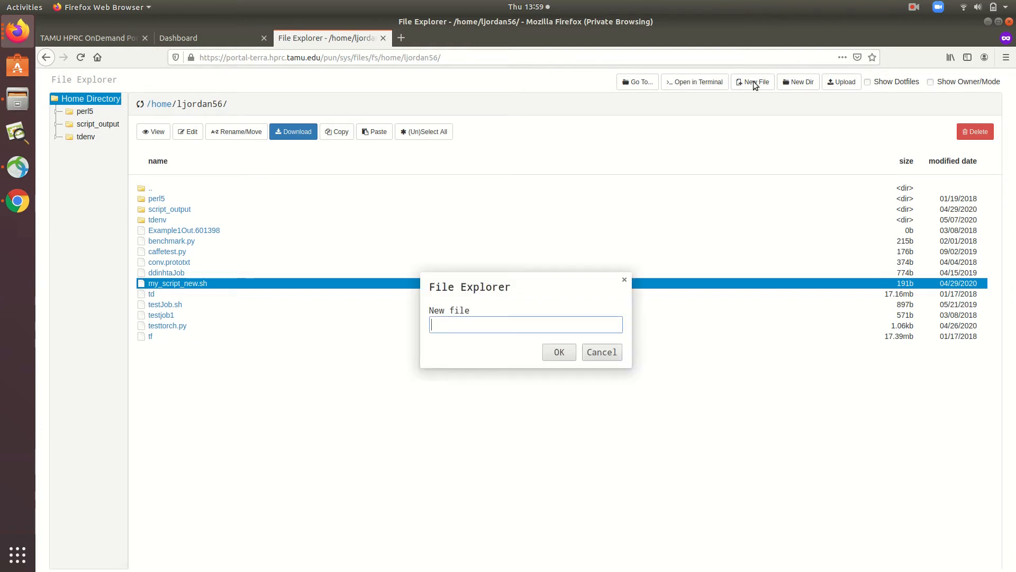
text(new_test_file.s)
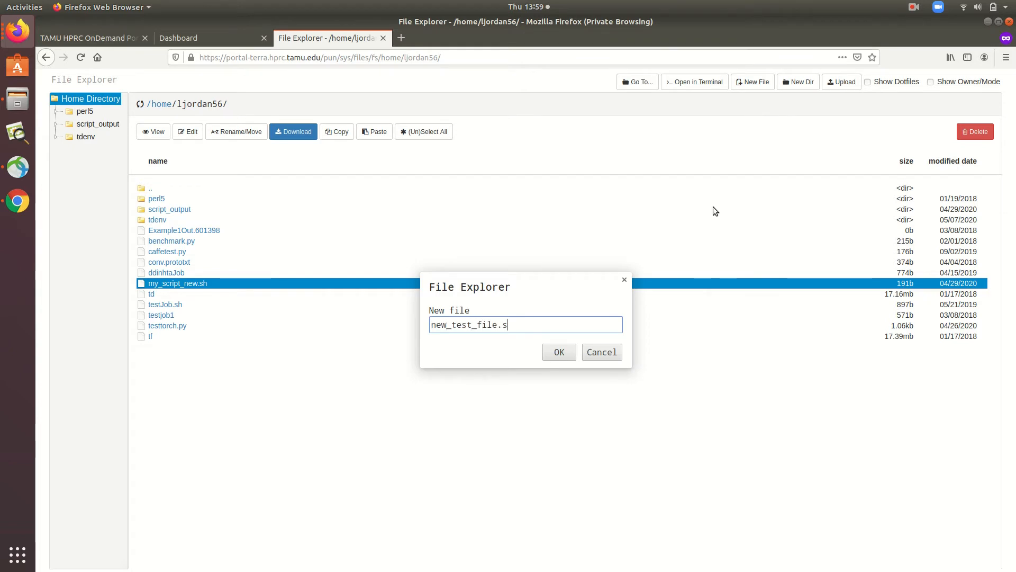
click(558, 352)
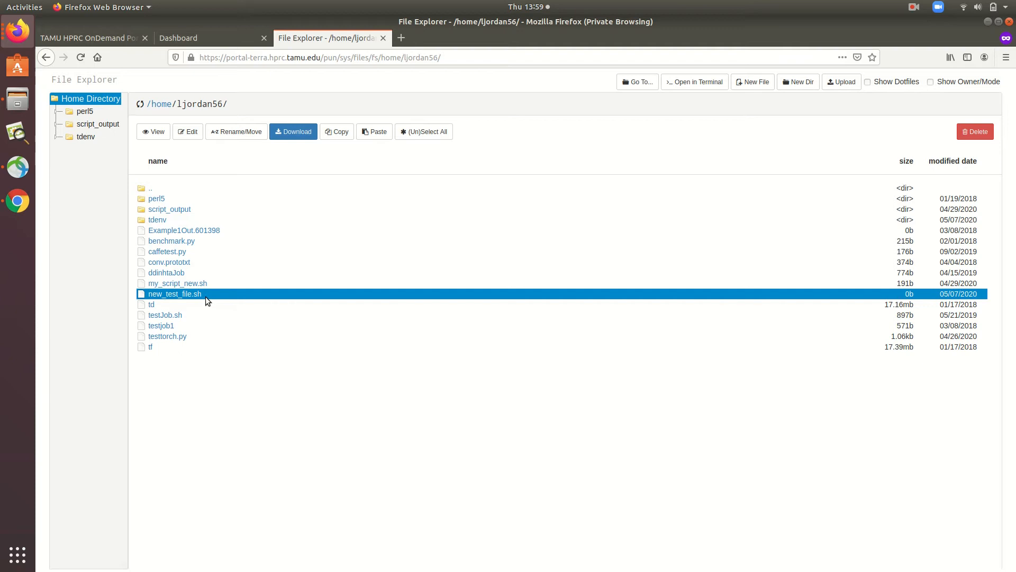
mouse_move(963, 149)
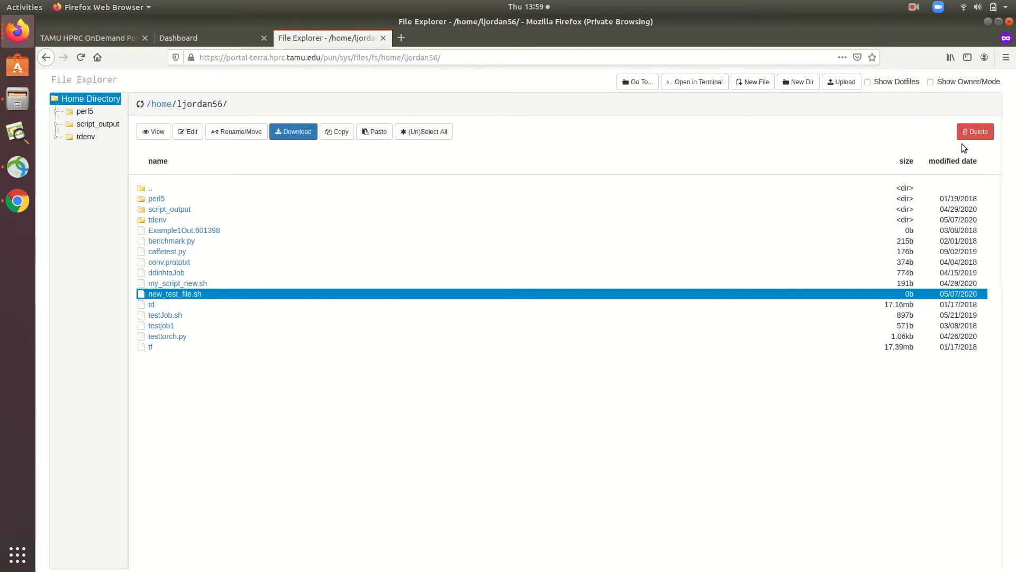
click(974, 131)
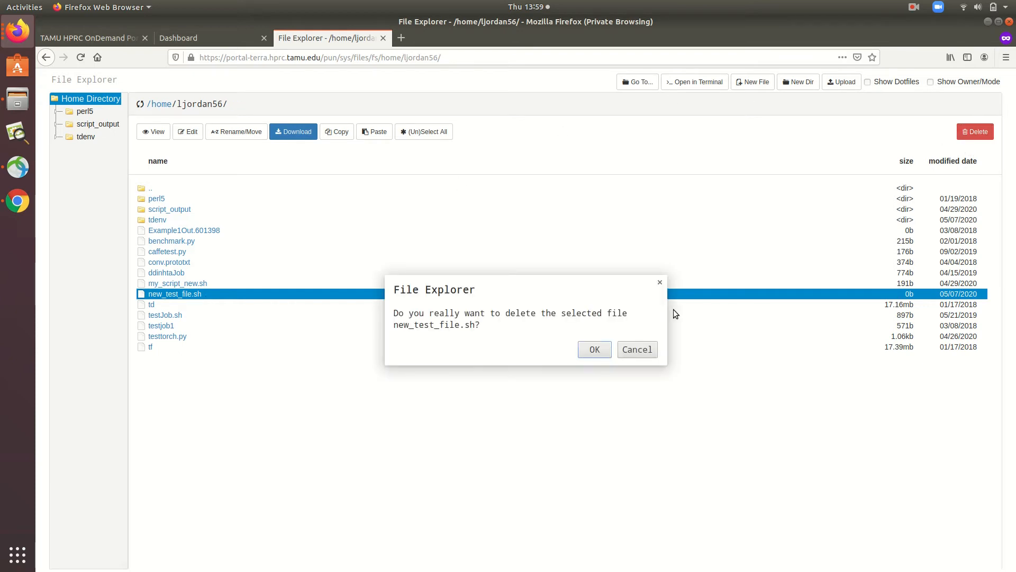
click(592, 348)
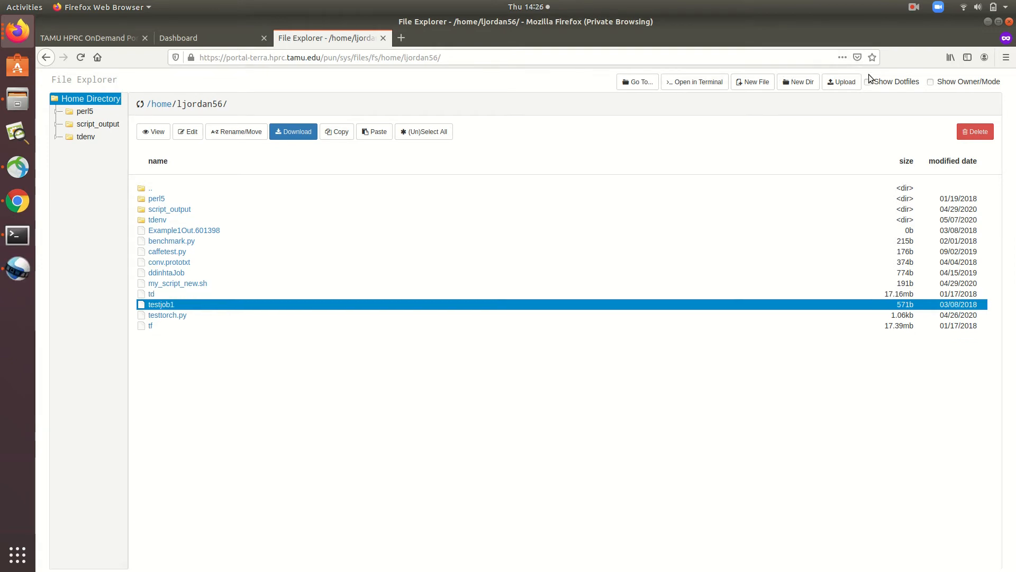
Upload test_upload.sh from Desktop/new_directory into the home directory
click(841, 82)
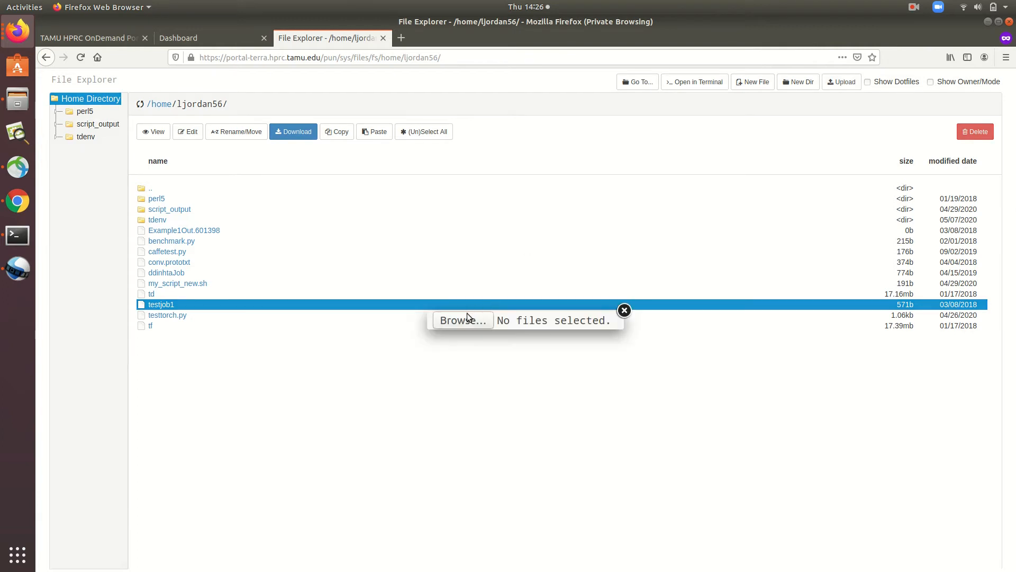
click(463, 320)
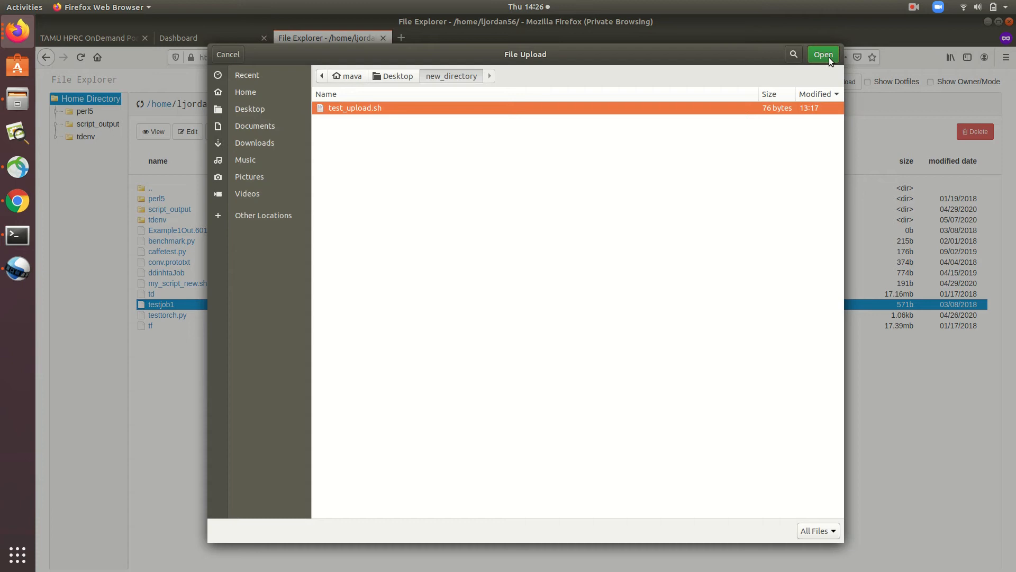
click(822, 54)
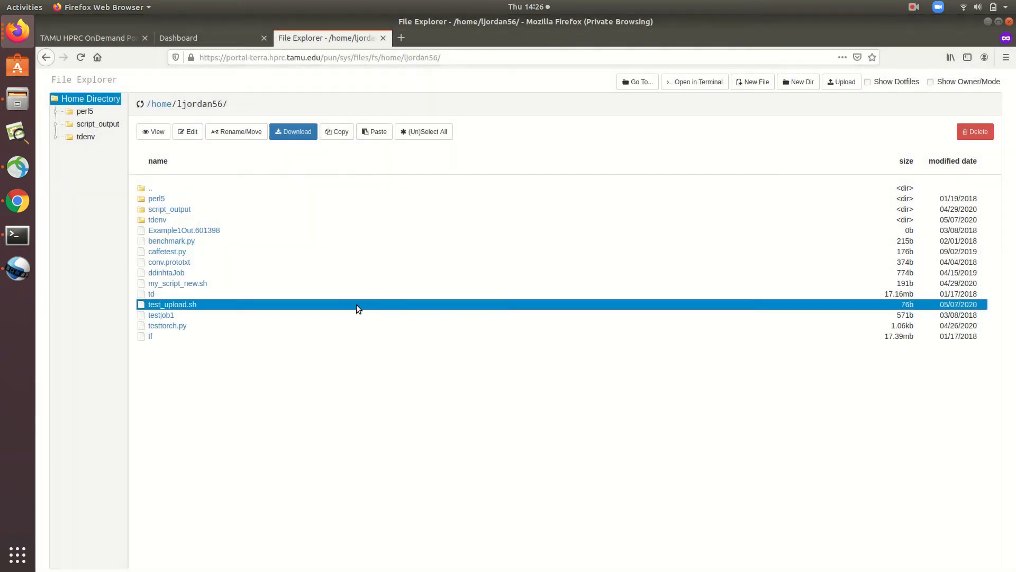
mouse_move(299, 295)
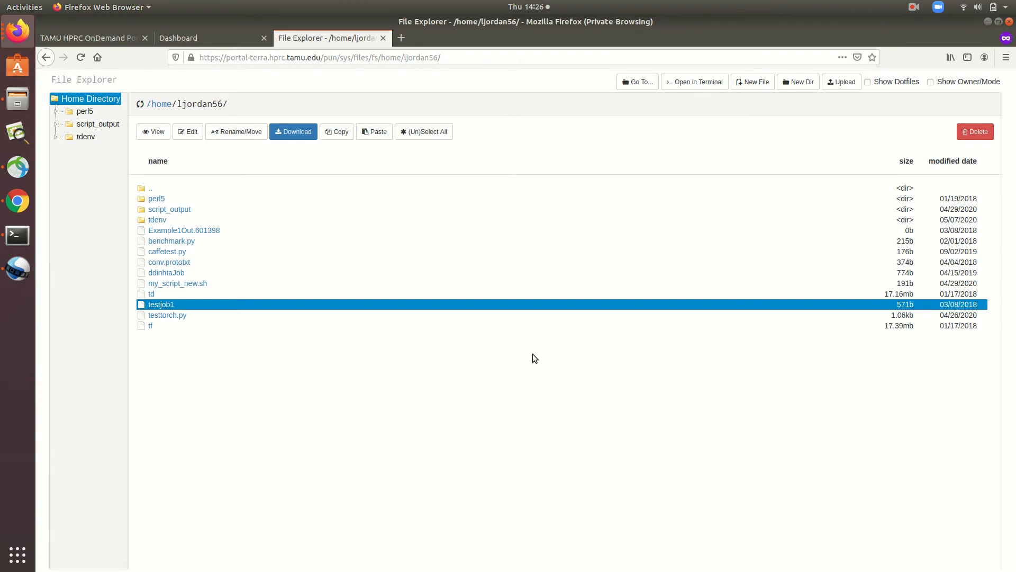
click(17, 98)
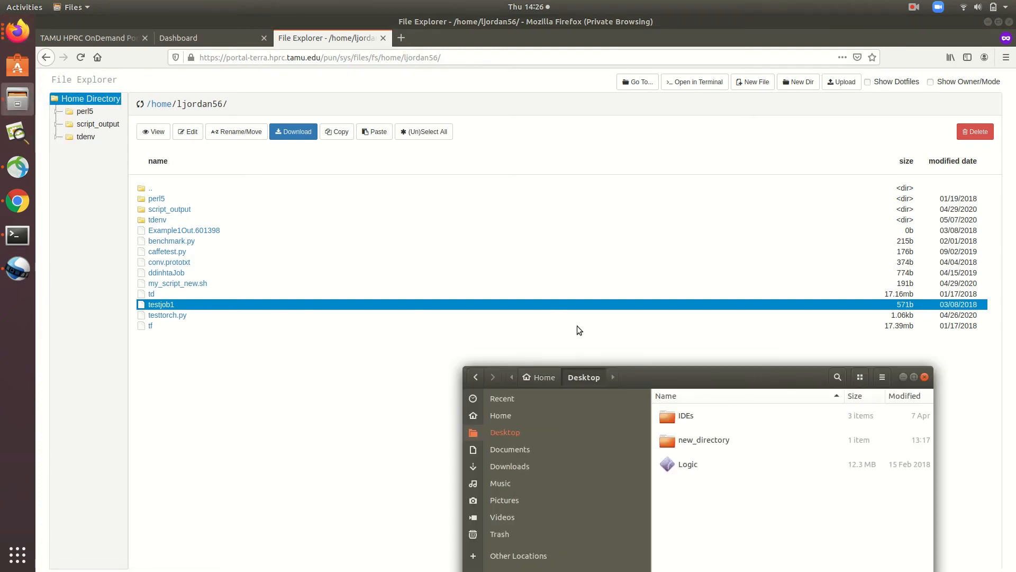
Open a folder on the local Desktop in the Files app
double_click(703, 440)
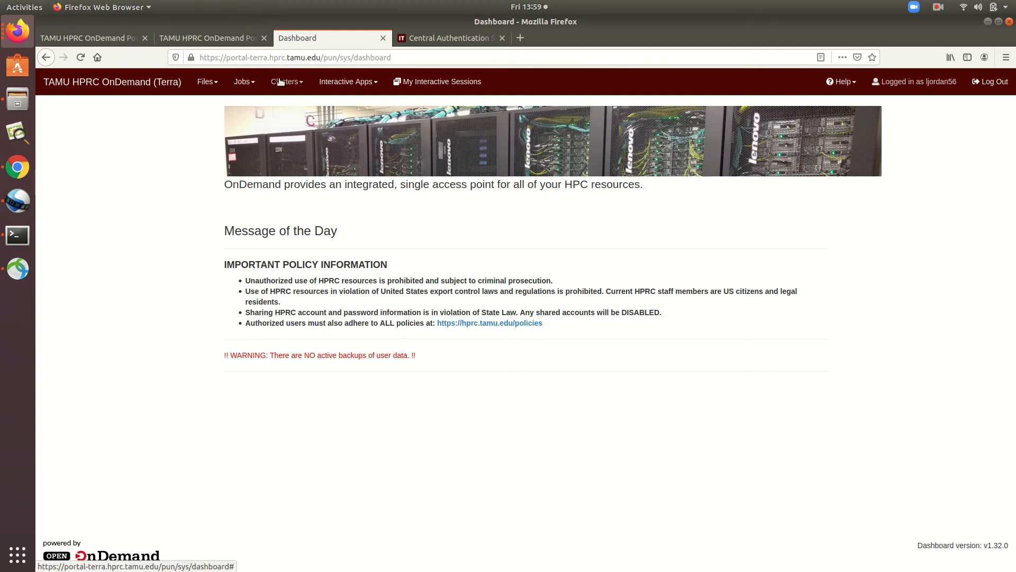
Start a terra Shell Access session from the Clusters menu
click(285, 81)
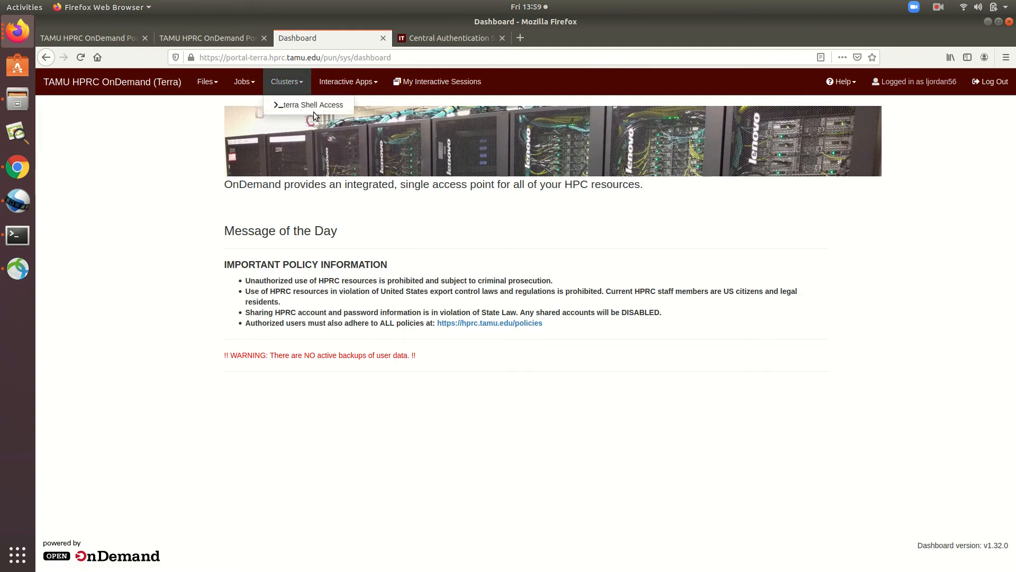
click(312, 105)
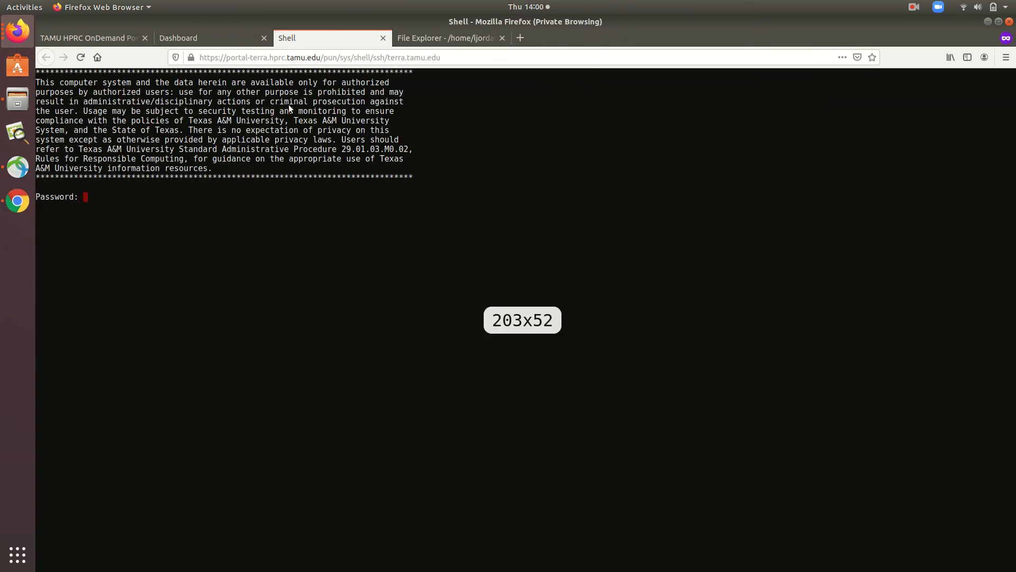
mouse_move(201, 238)
text(ls)
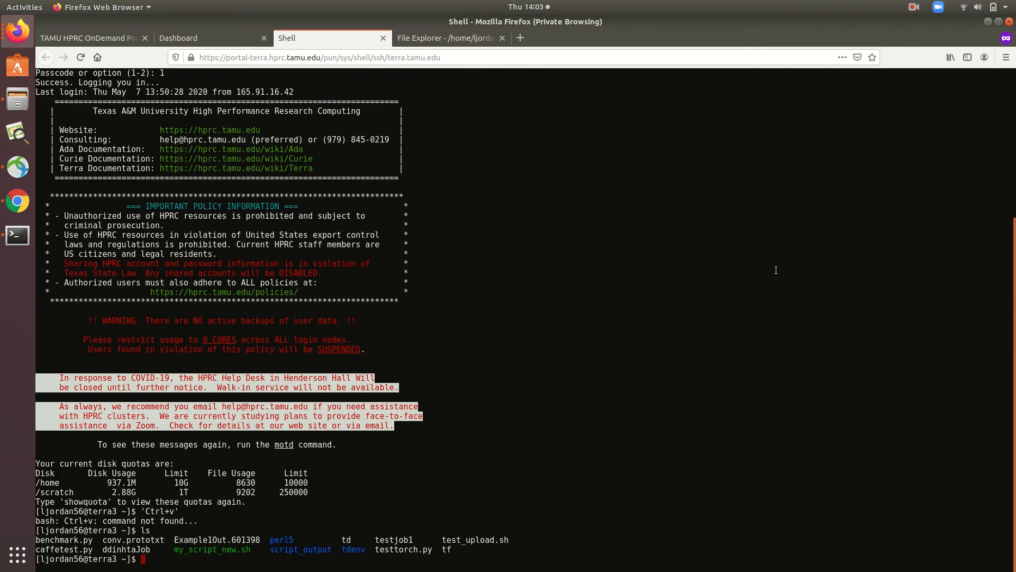
mouse_move(701, 81)
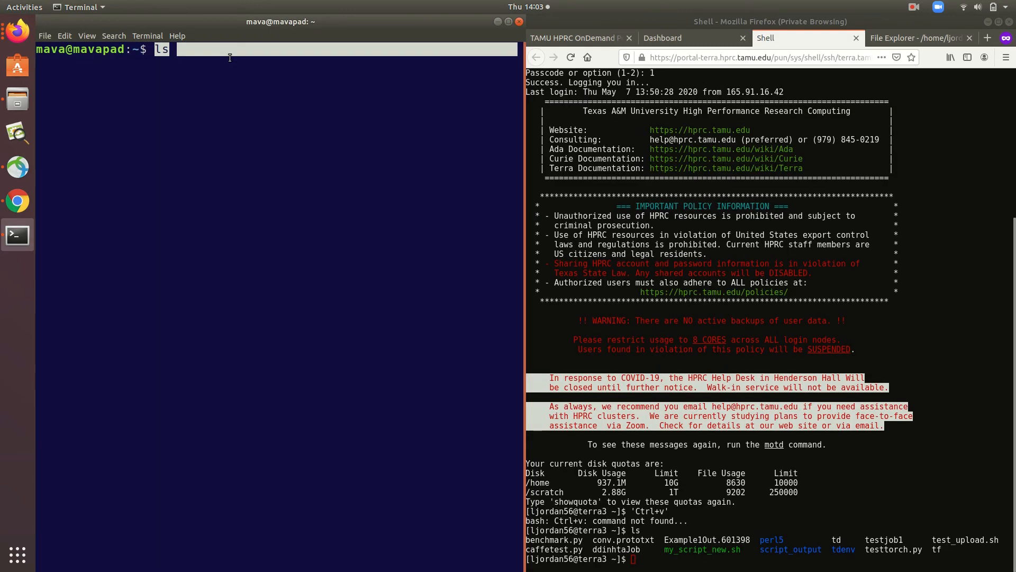
Paste the copied Terra file names into the local terminal, run them, and return to the dashboard
right_click(168, 50)
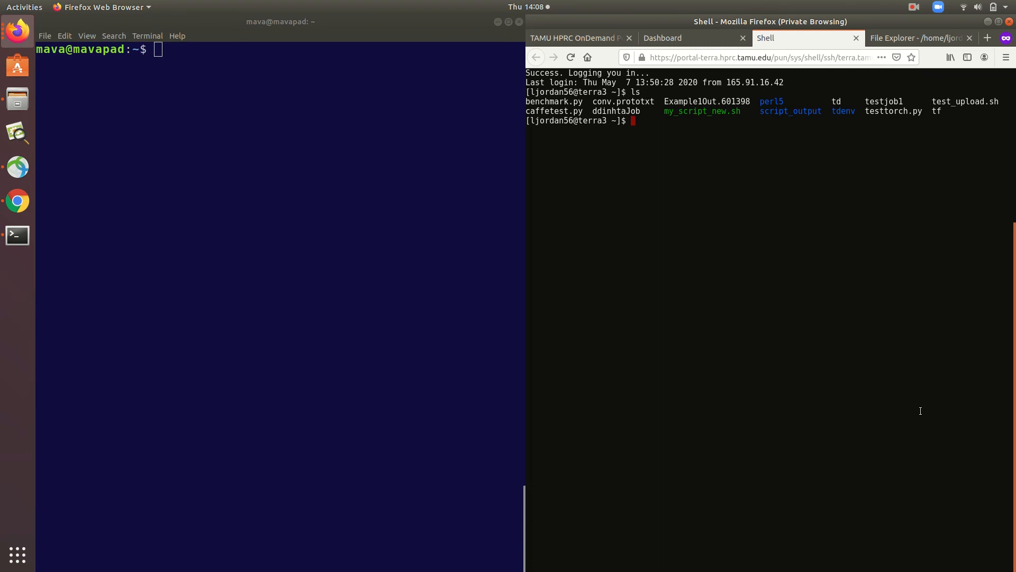
mouse_move(498, 267)
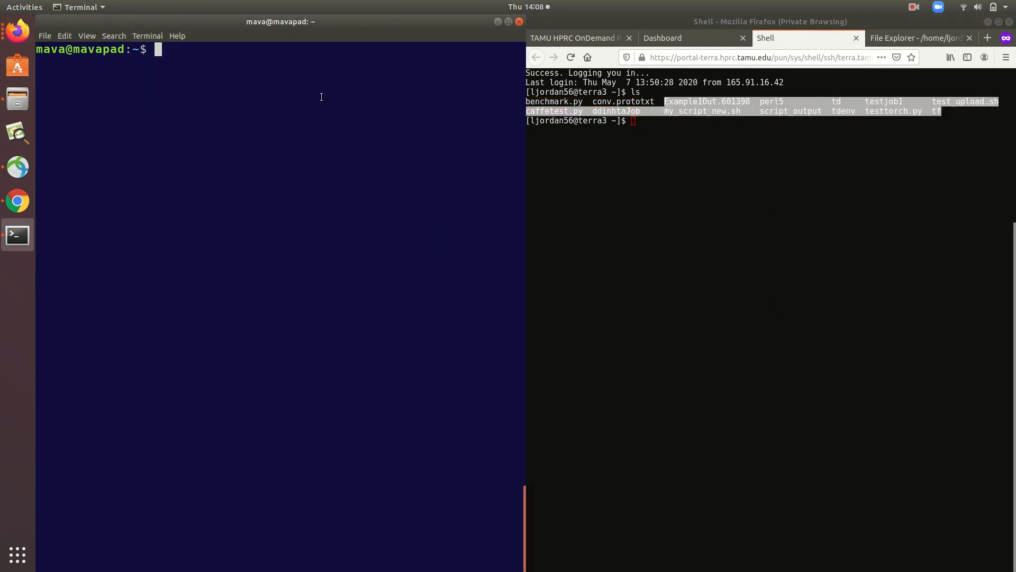
right_click(321, 99)
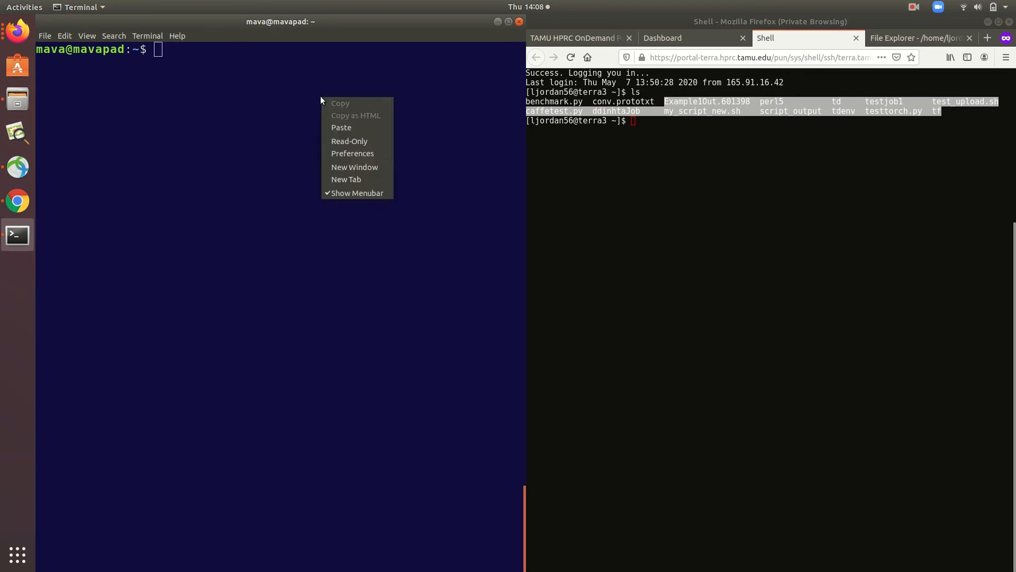
click(341, 127)
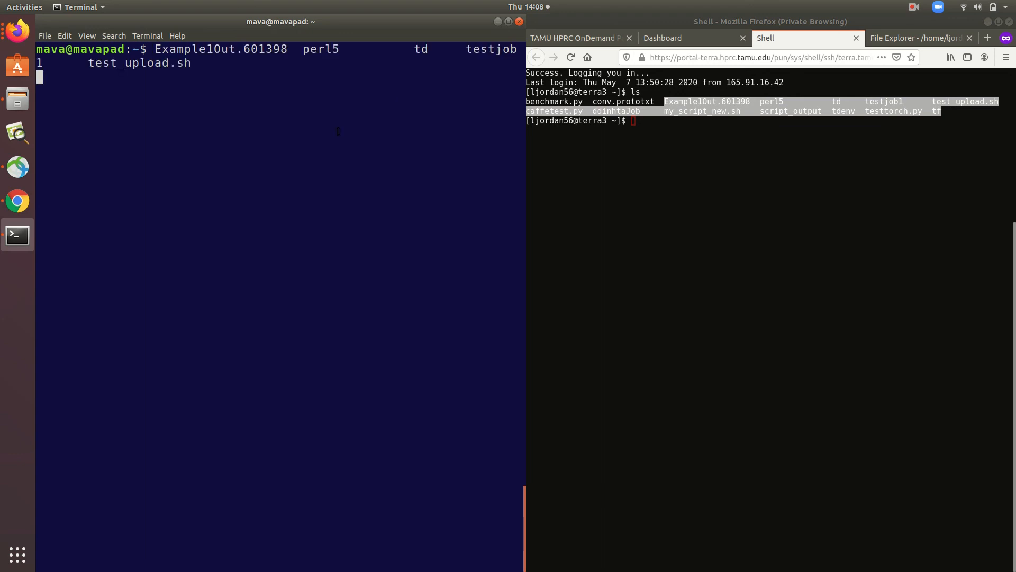
key(Return)
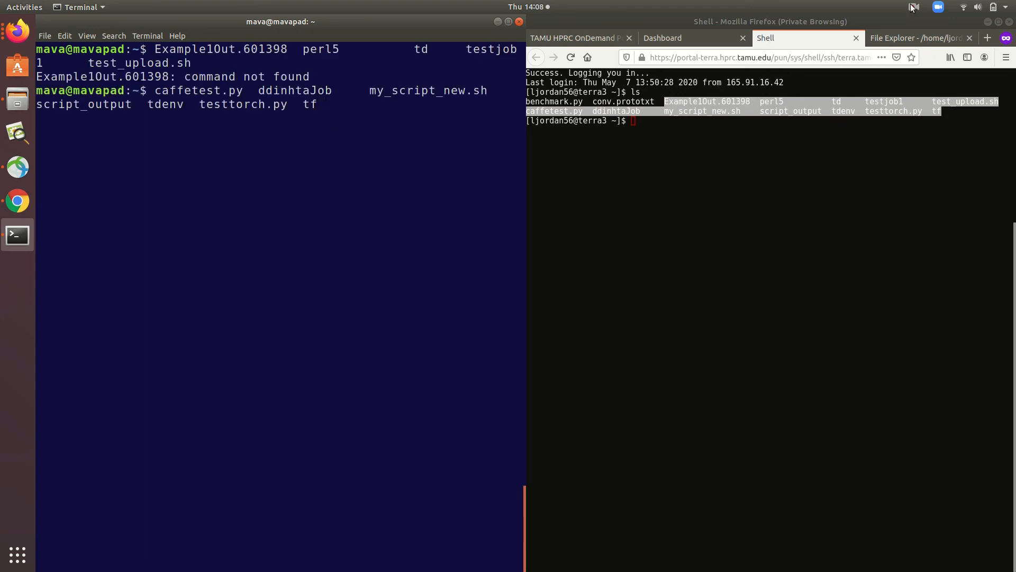
click(178, 38)
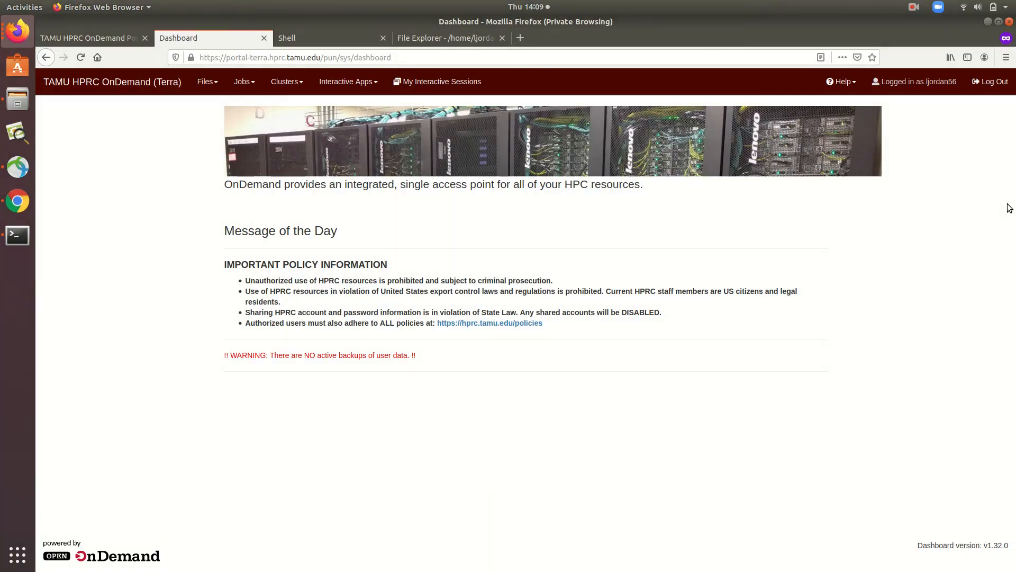